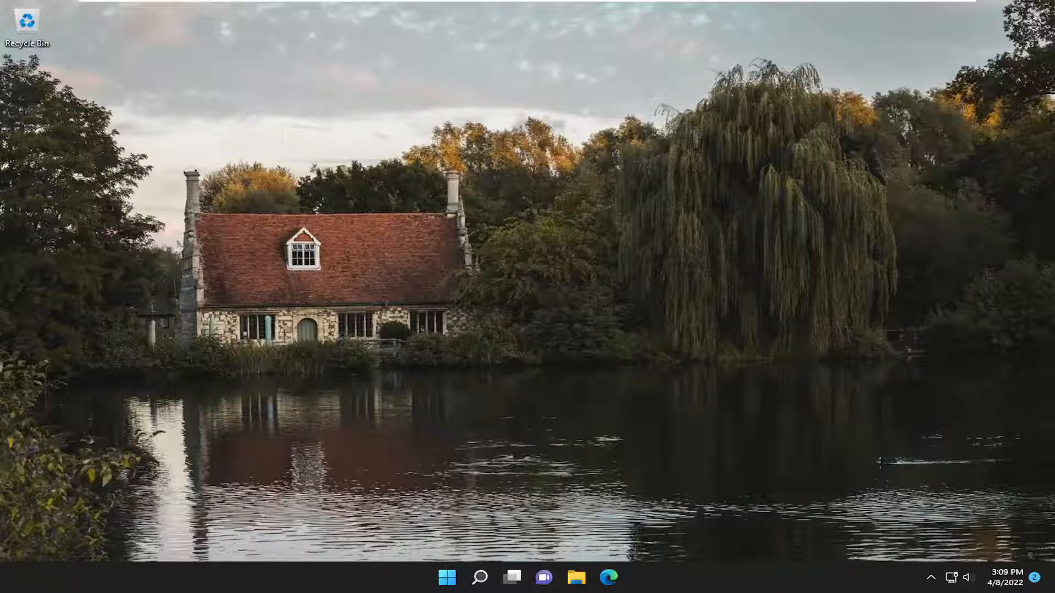
mouse_move(511, 513)
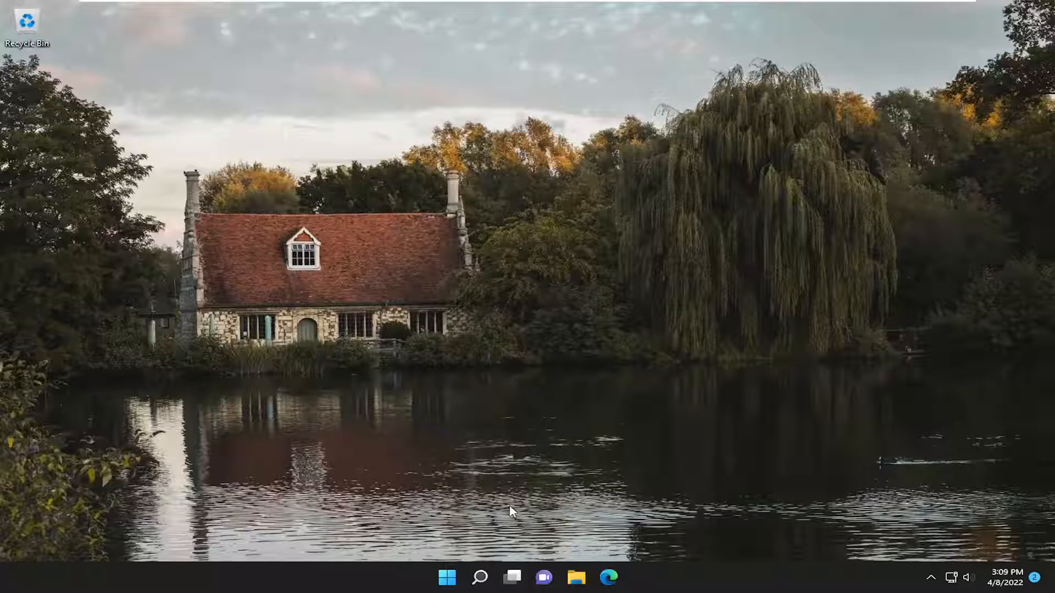
Step: Search for 'settings' from the taskbar and launch the Settings app
left_click(479, 577)
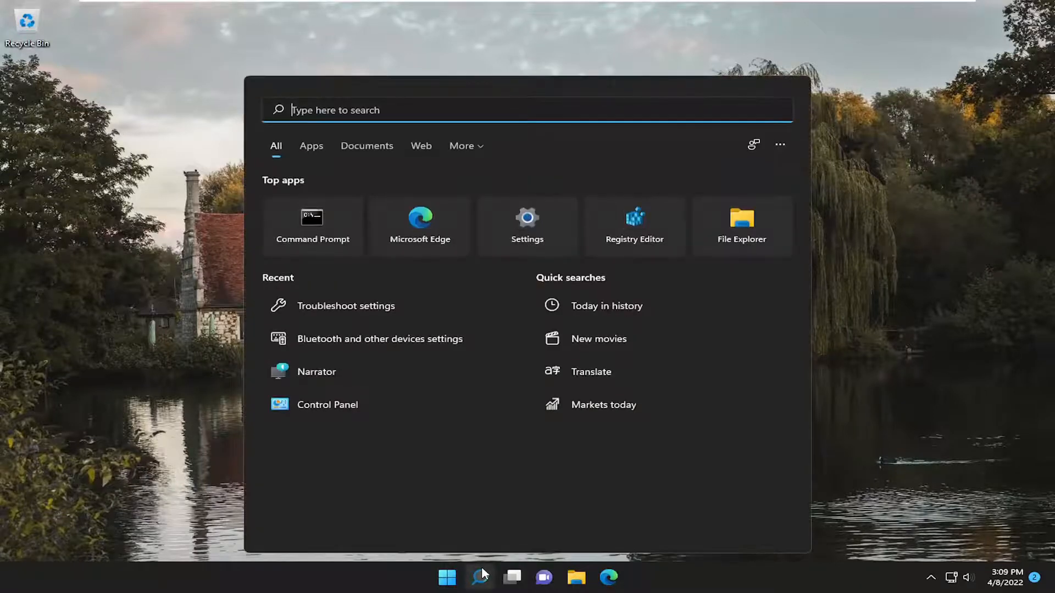
type("settings")
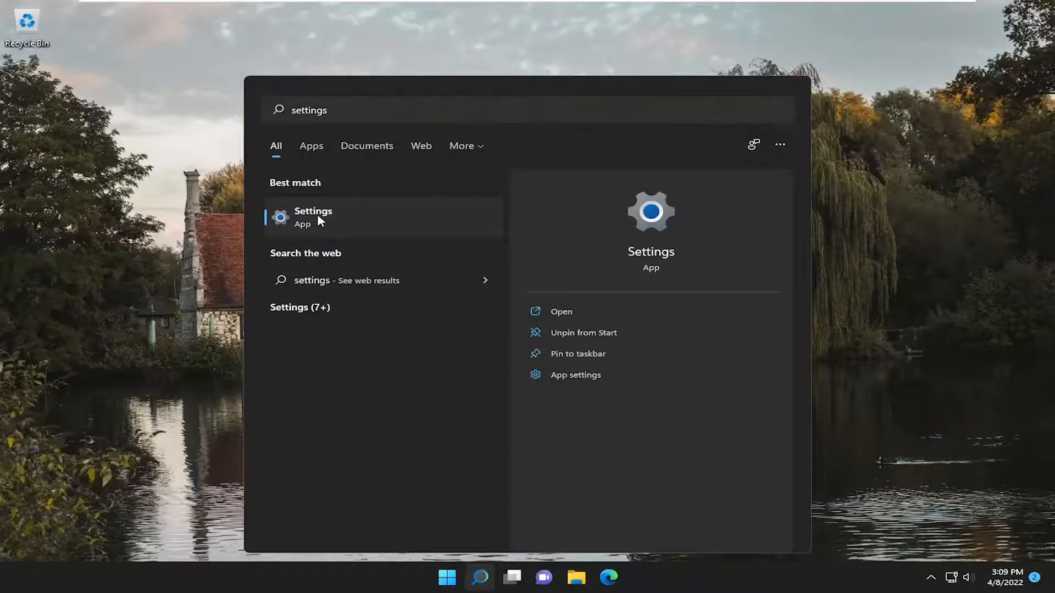
left_click(313, 217)
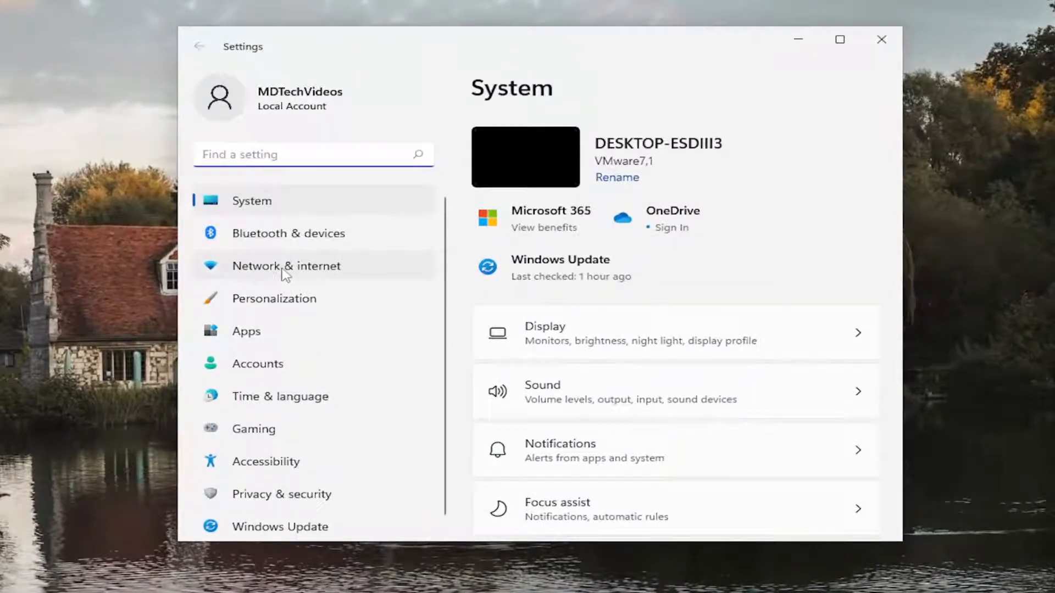
Step: Go to the Network & internet page from the Settings sidebar
left_click(285, 266)
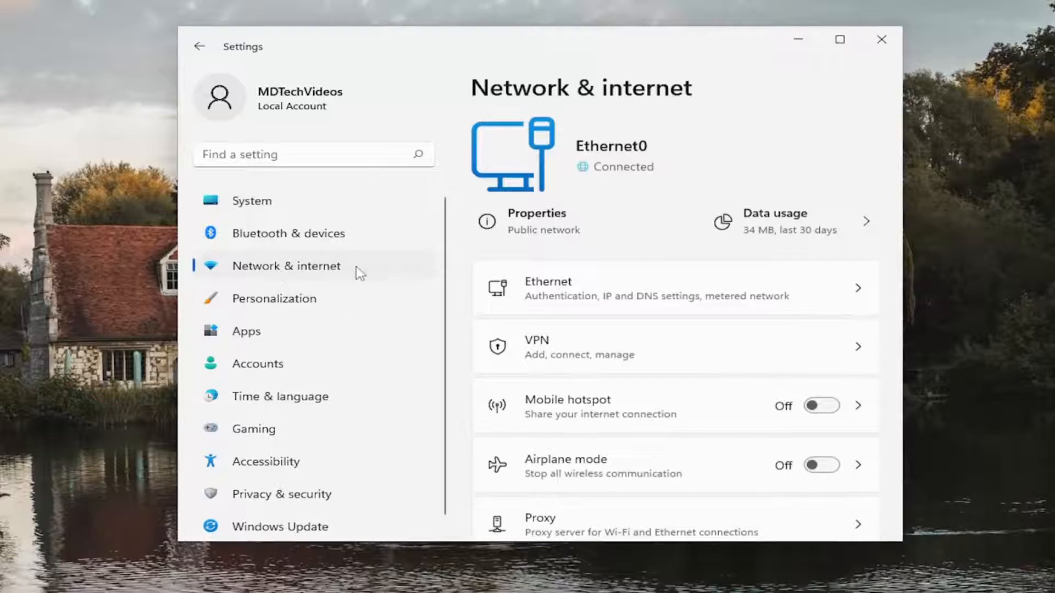
mouse_move(642, 276)
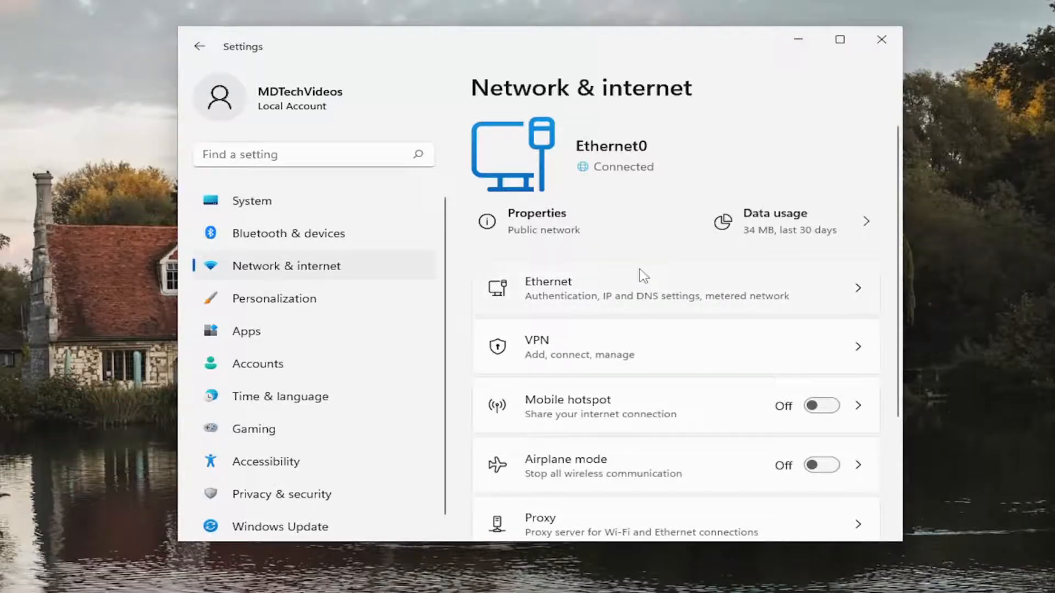
scroll("down", 3)
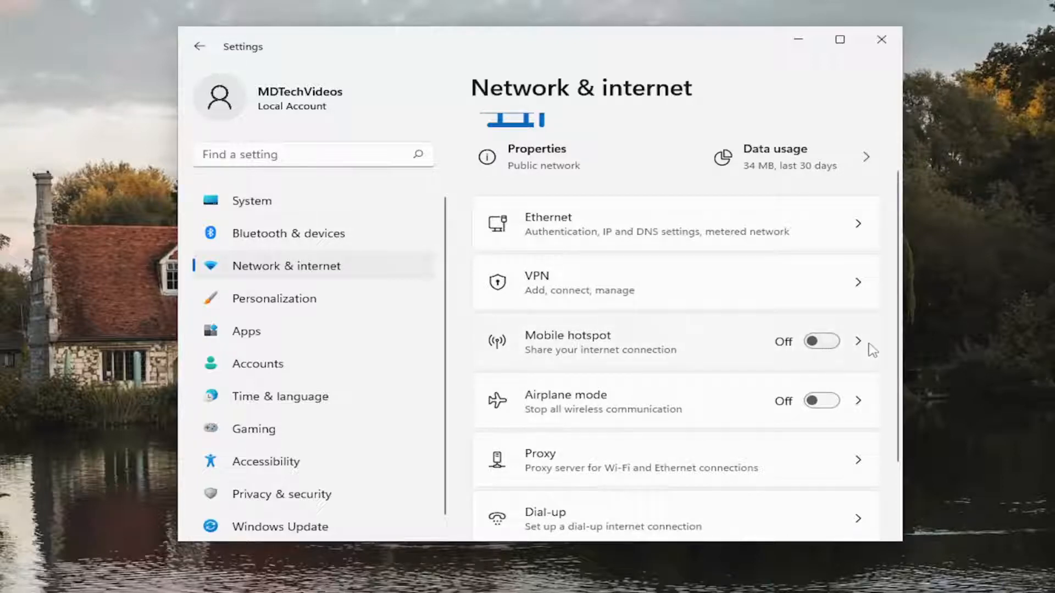
Step: View the Mobile hotspot page's network properties, then close Settings
left_click(858, 341)
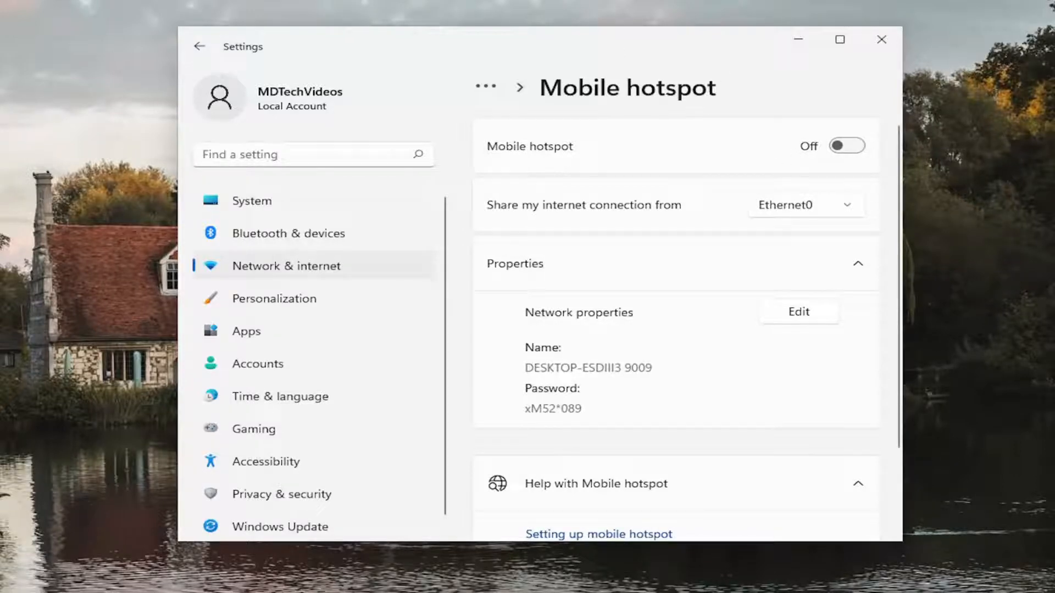
scroll("down", 3)
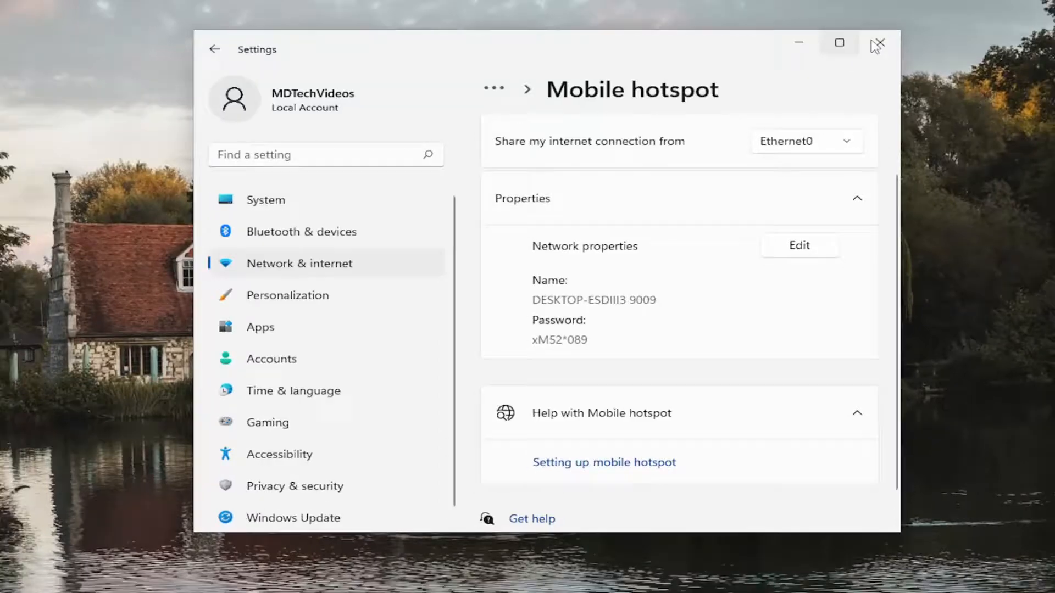
left_click(878, 43)
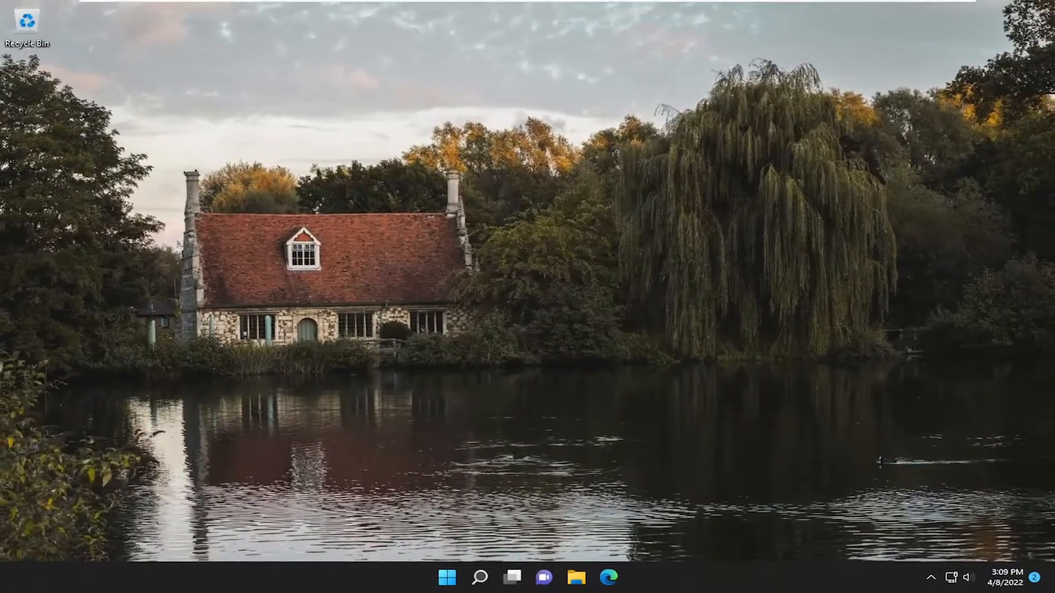